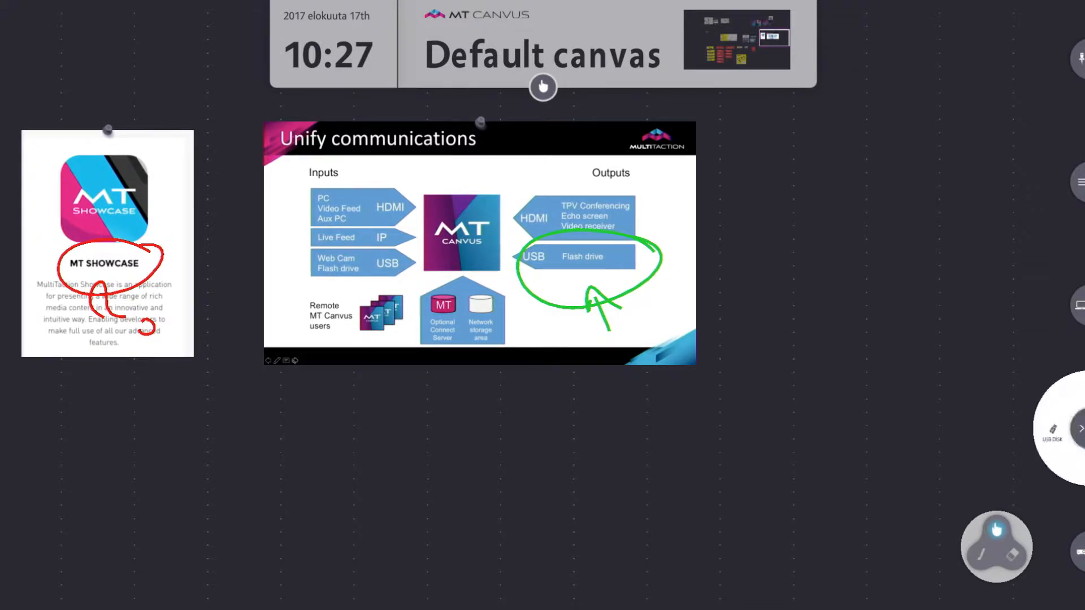
- Browse the USB disk's Technology folder down to the annotated Default canvas snapshot
left_click(1052, 430)
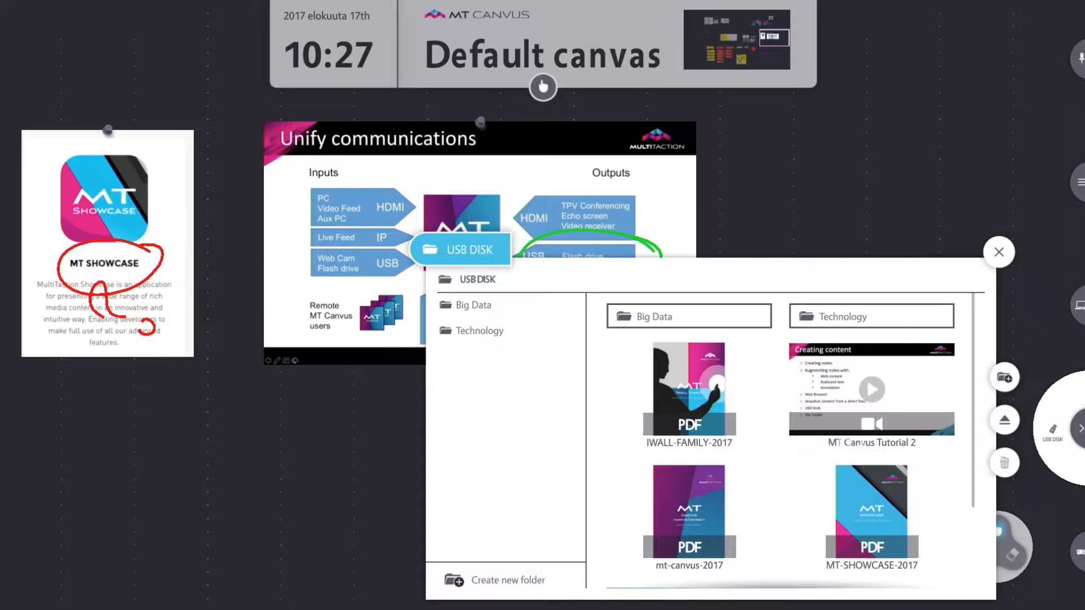
left_click(479, 330)
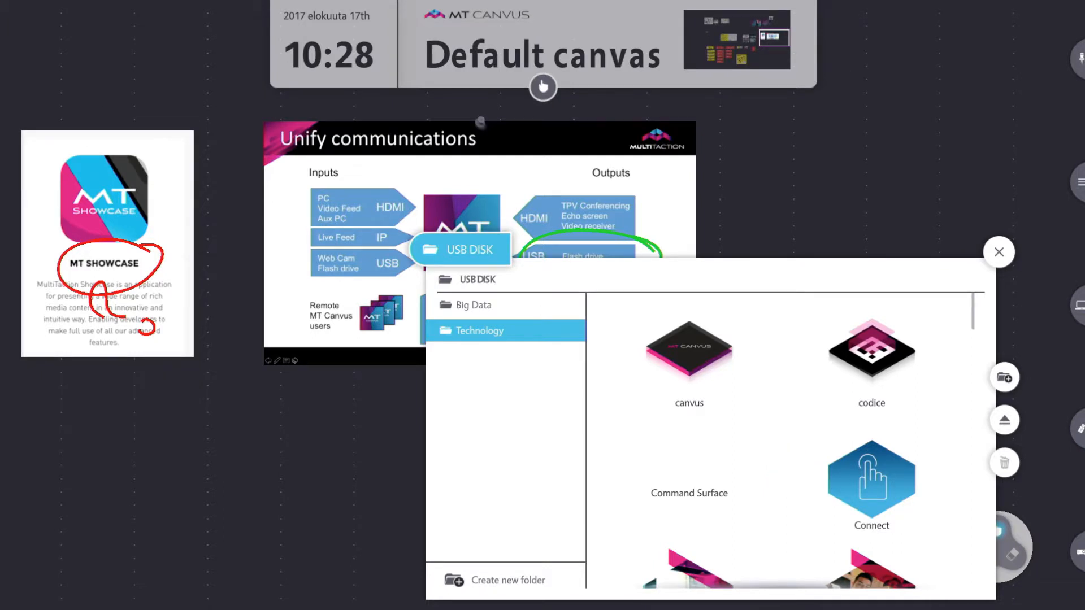
scroll("down", 3)
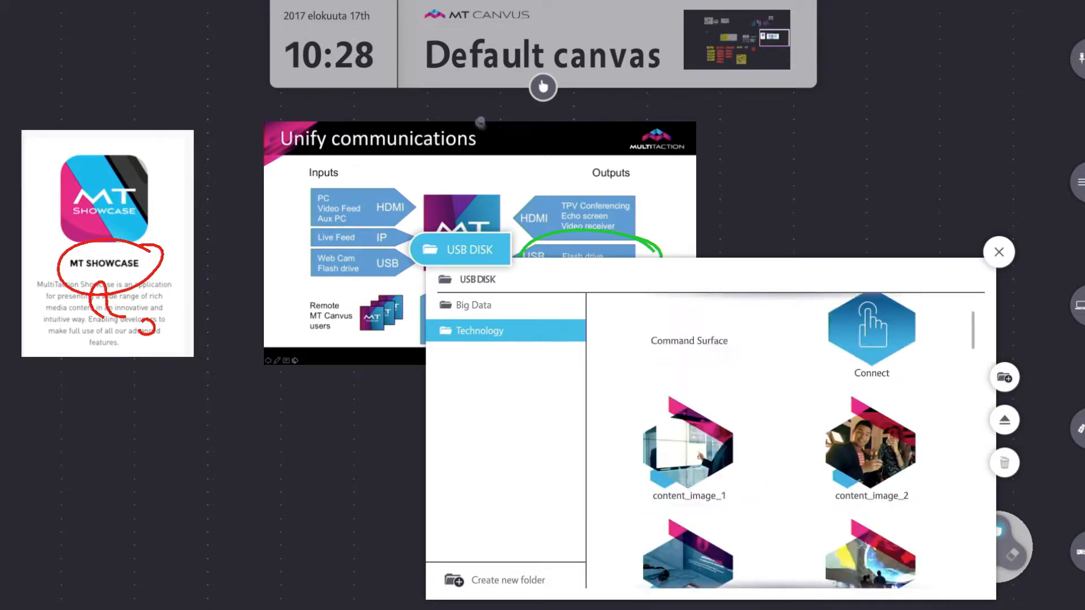
scroll("down", 3)
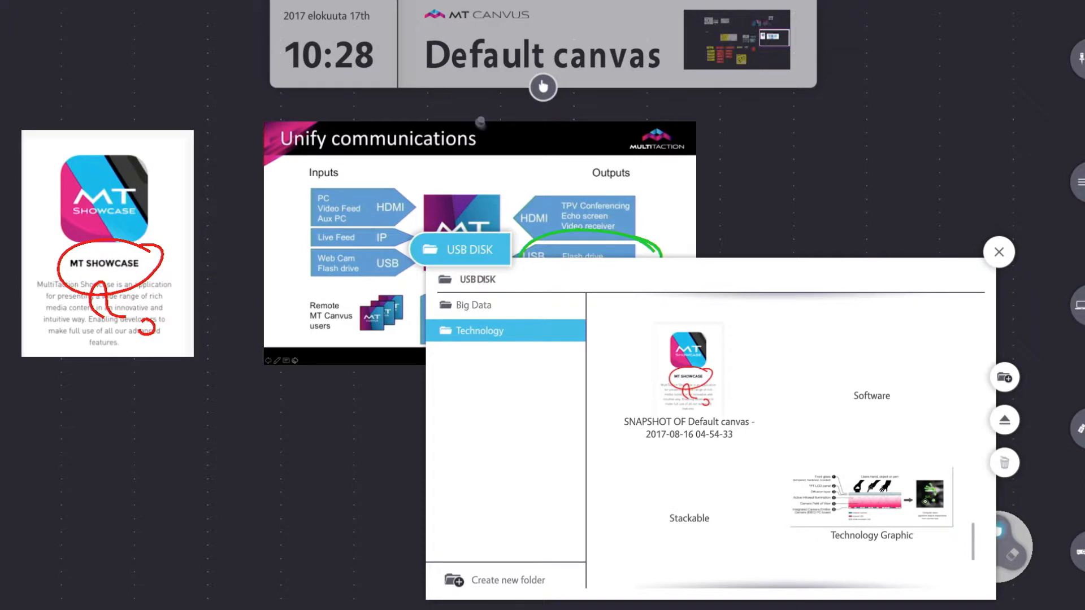
- Close the USB disk file browser to return to the canvas list
left_click(998, 252)
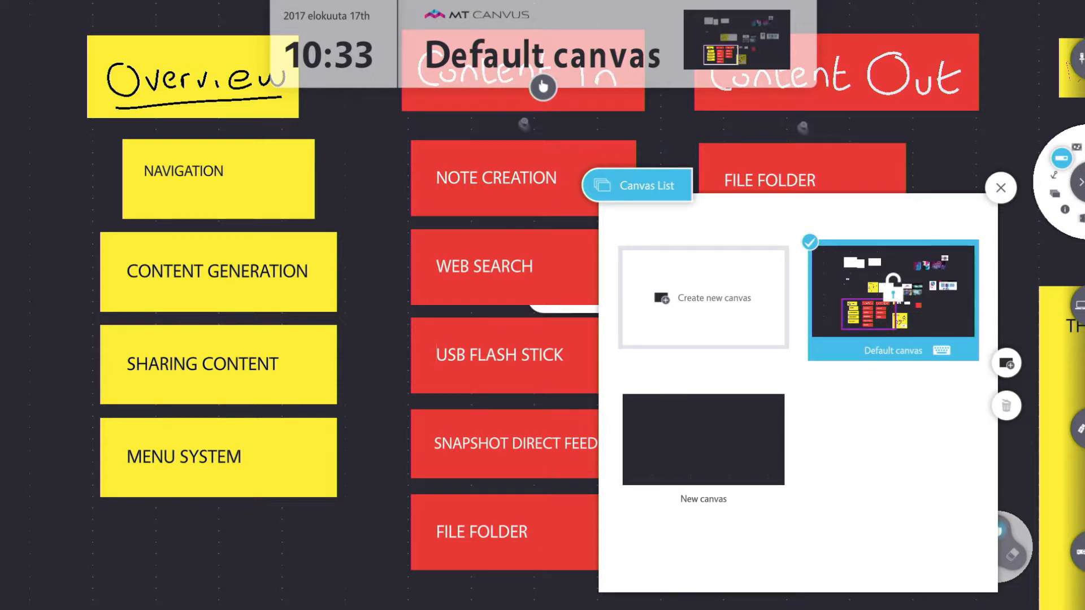
- Make New canvas current and browse the USB disk's Technology folder as export target
left_click(702, 440)
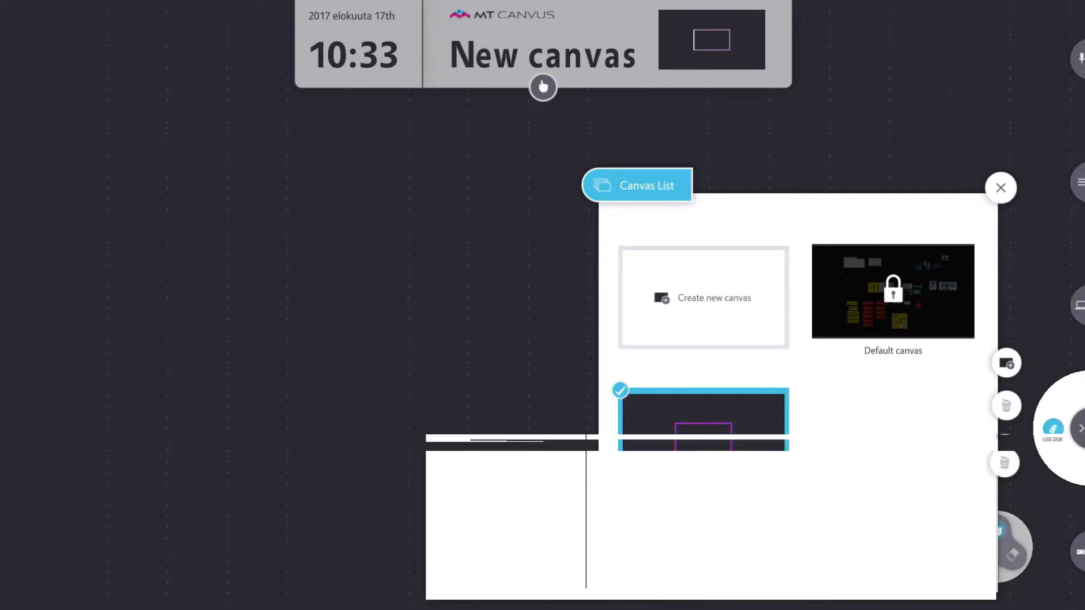
left_click(1052, 429)
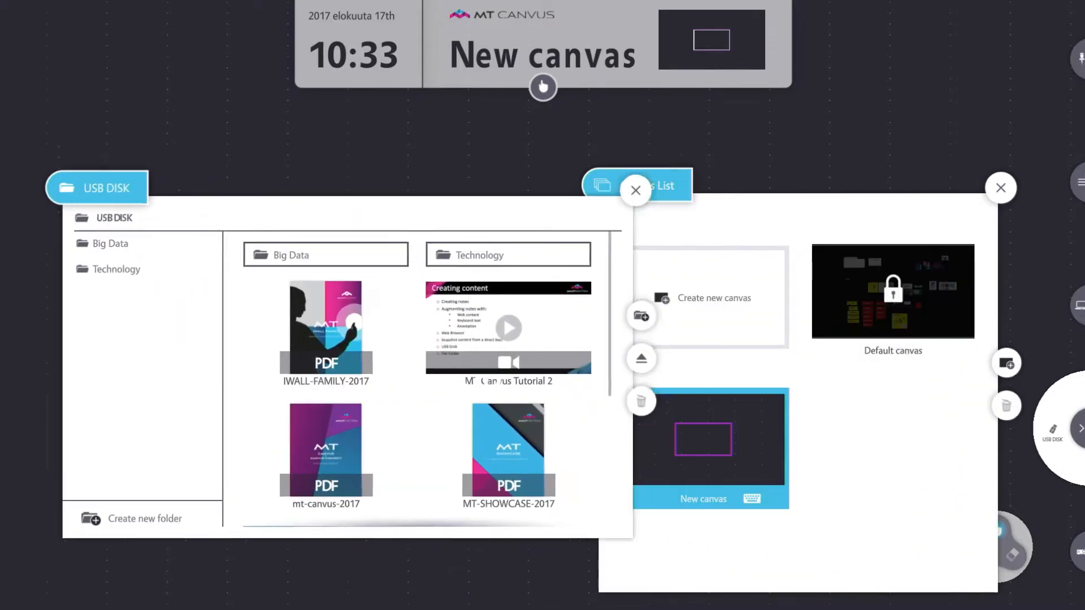
left_click(115, 269)
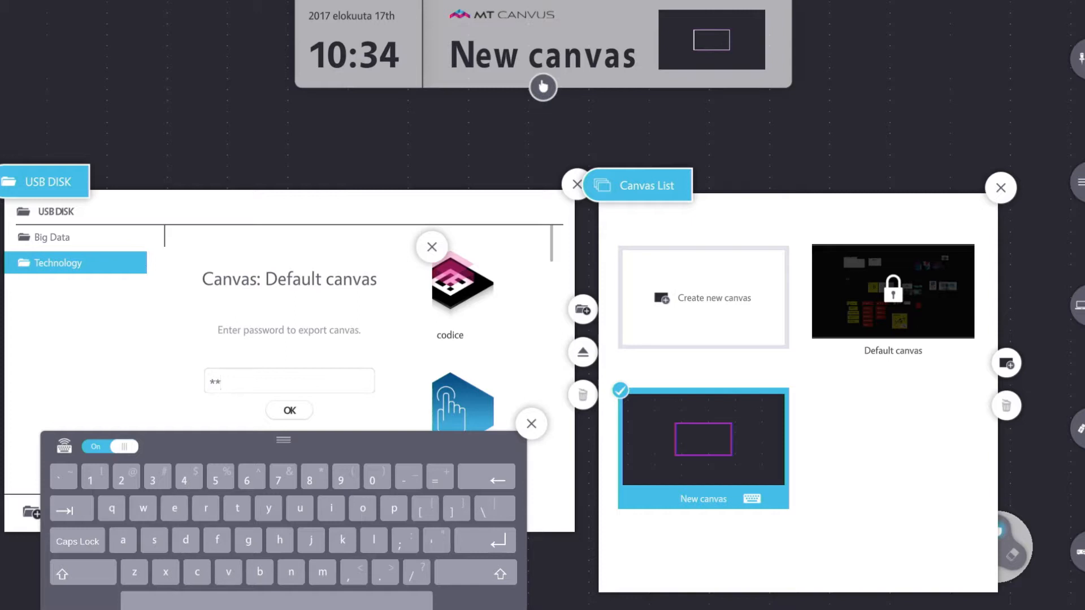
- Confirm the password to export Default canvas and scroll to its file in Technology
left_click(288, 409)
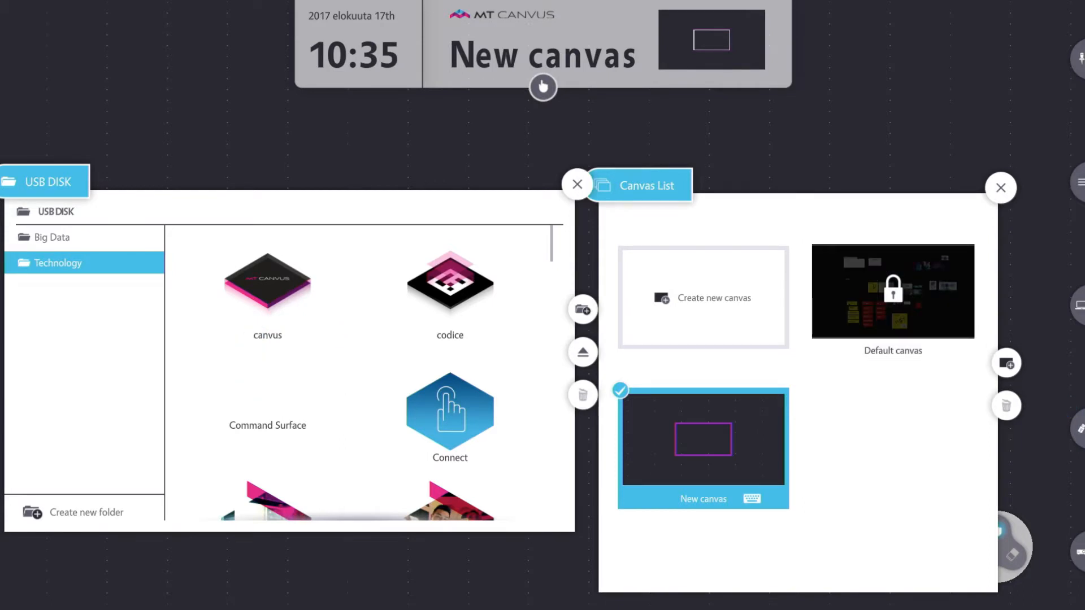
scroll("down", 3)
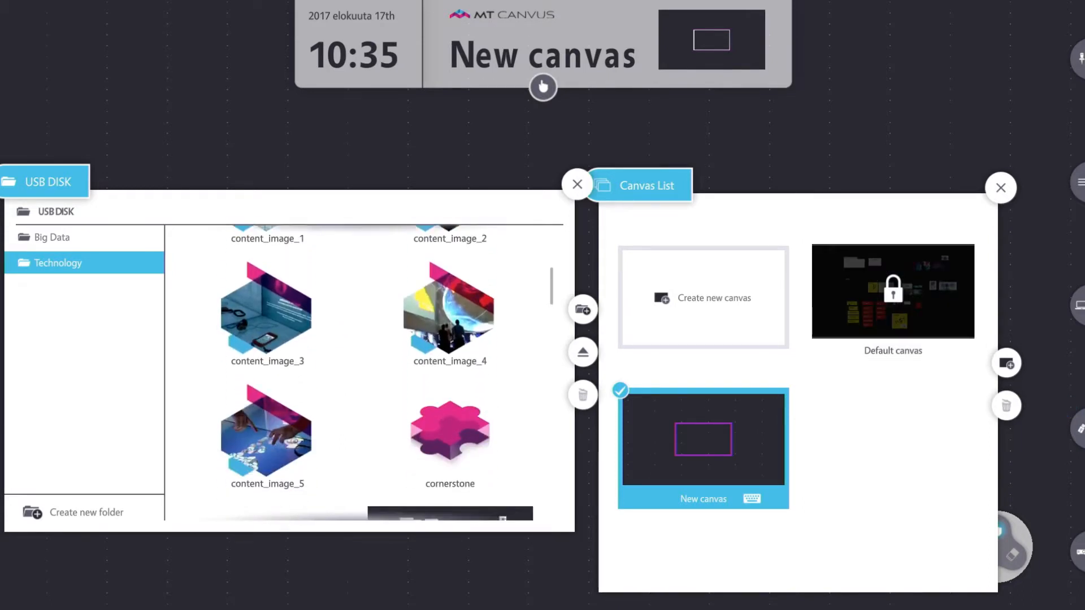
scroll("down", 3)
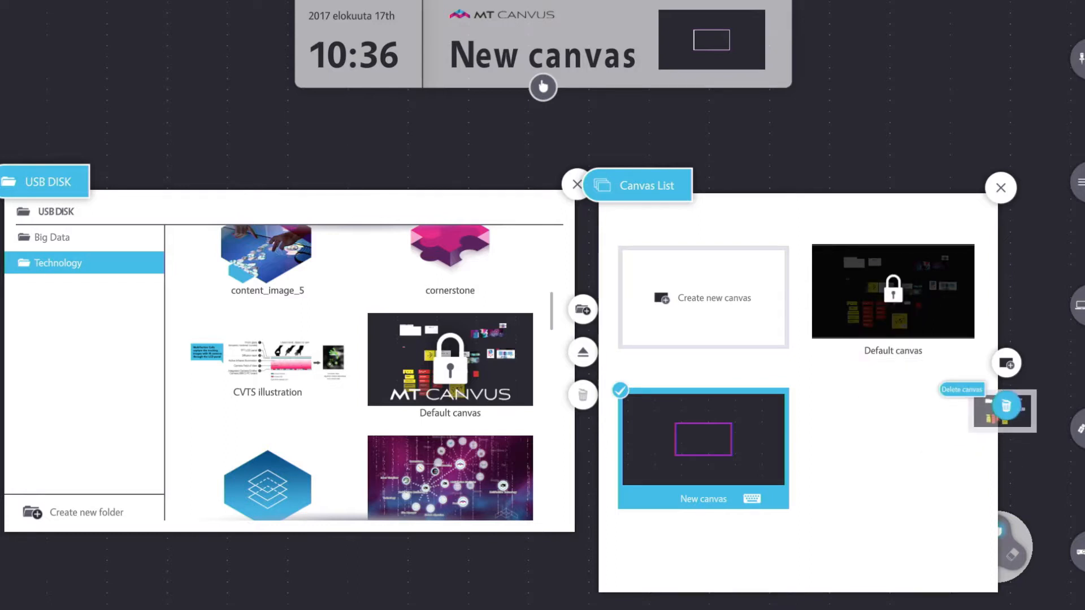
- Delete Default canvas from the canvas list, confirming with its password
left_click(1003, 408)
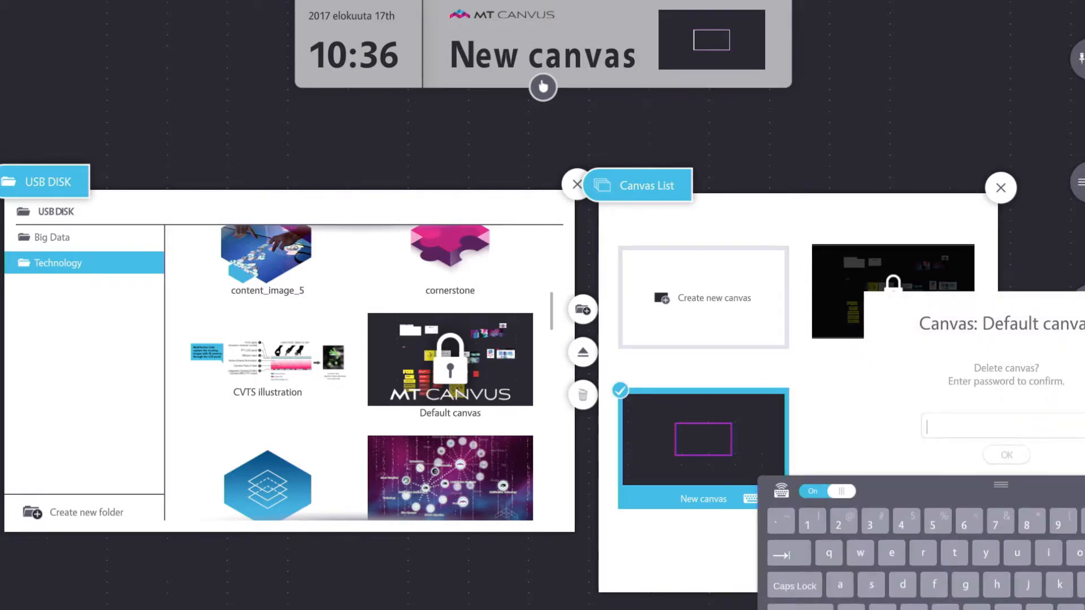
type("**")
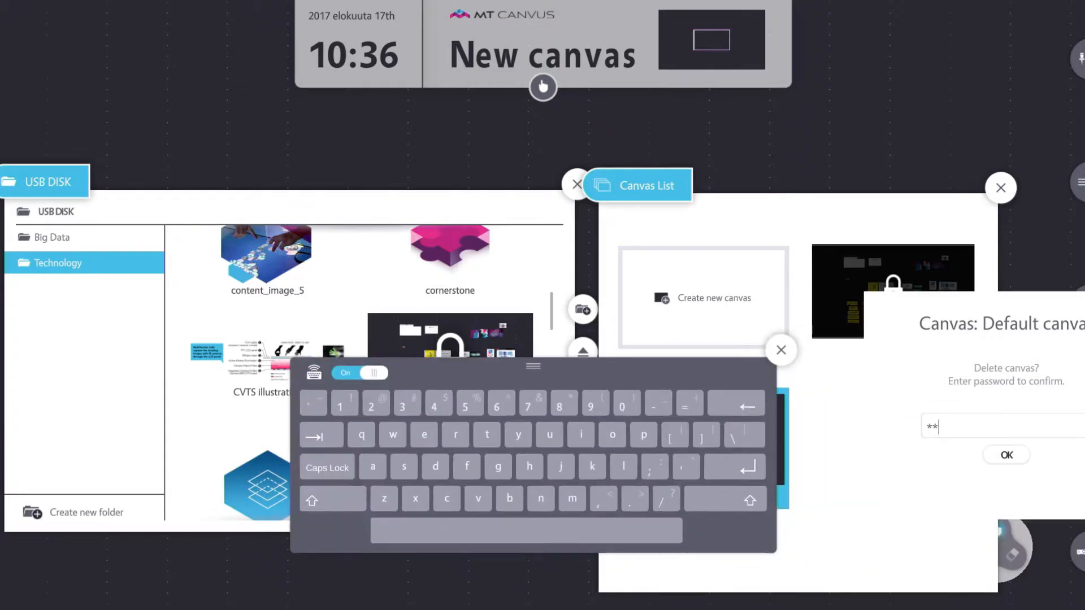
left_click(611, 435)
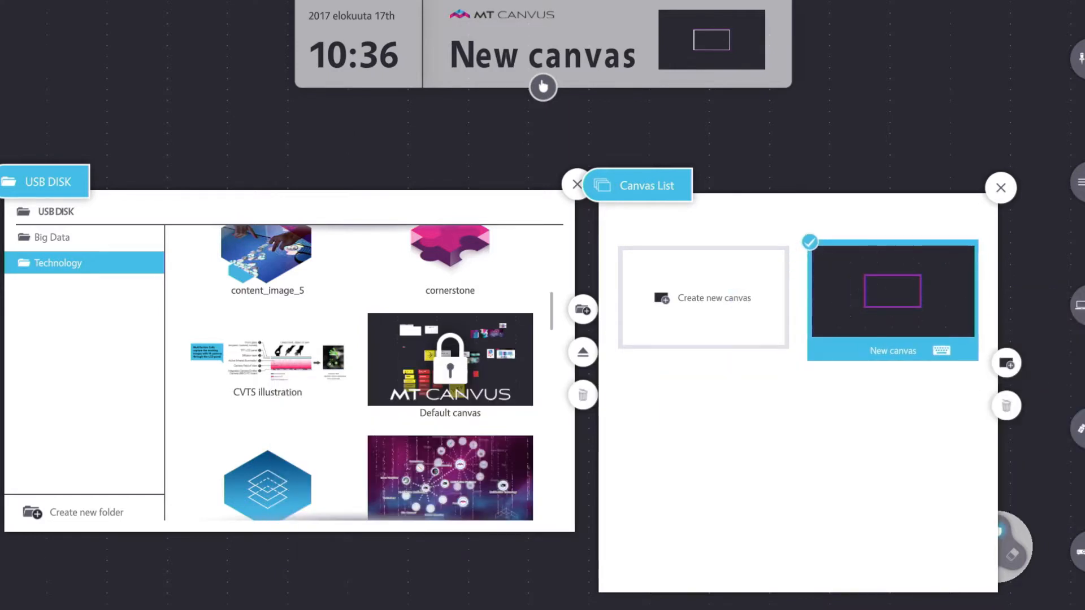
- Close the canvas list and USB browser, then reopen the USB disk contents
left_click(1000, 187)
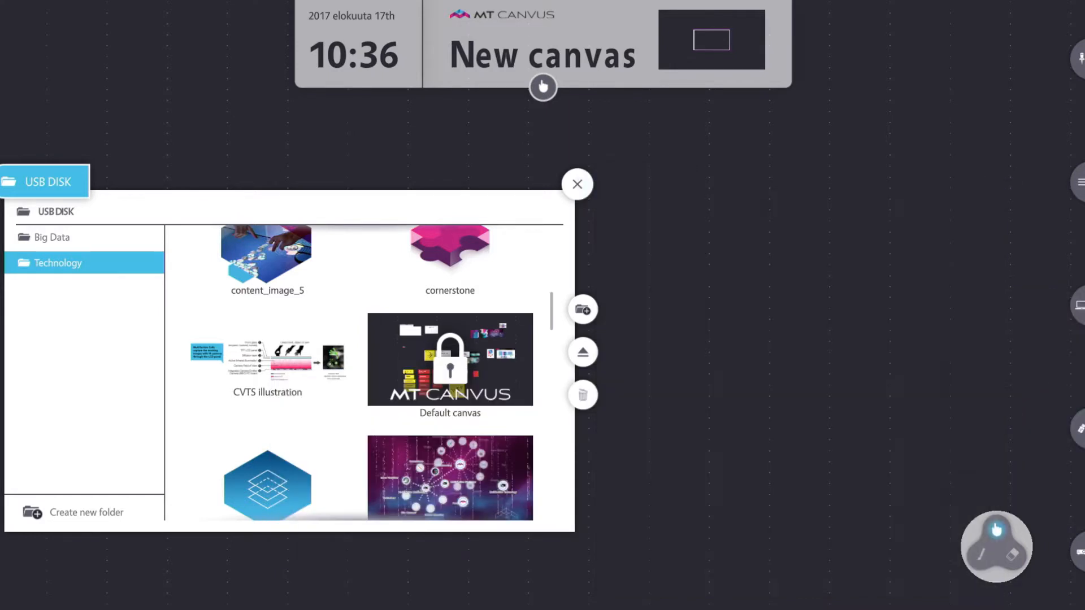
left_click(578, 185)
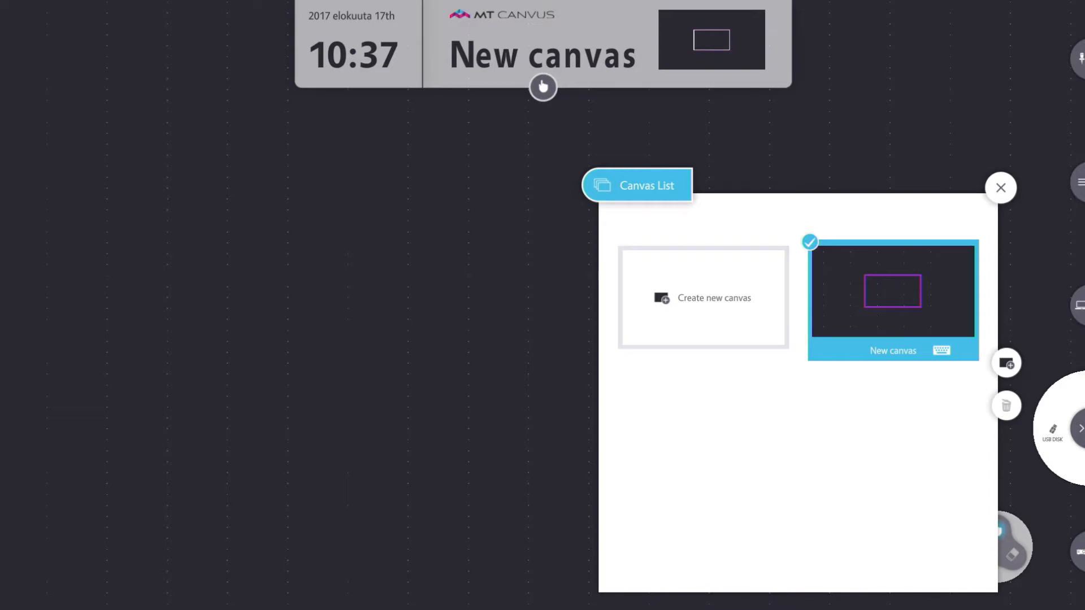
left_click(1050, 430)
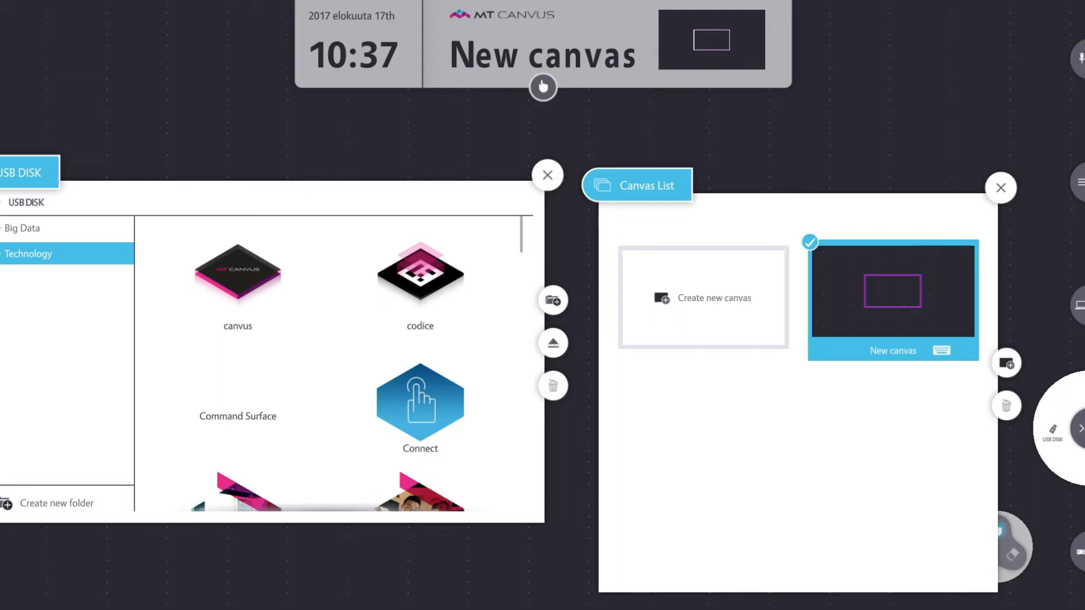
- Import Default canvas from the USB disk and select the imported canvas in the list
scroll("down", 3)
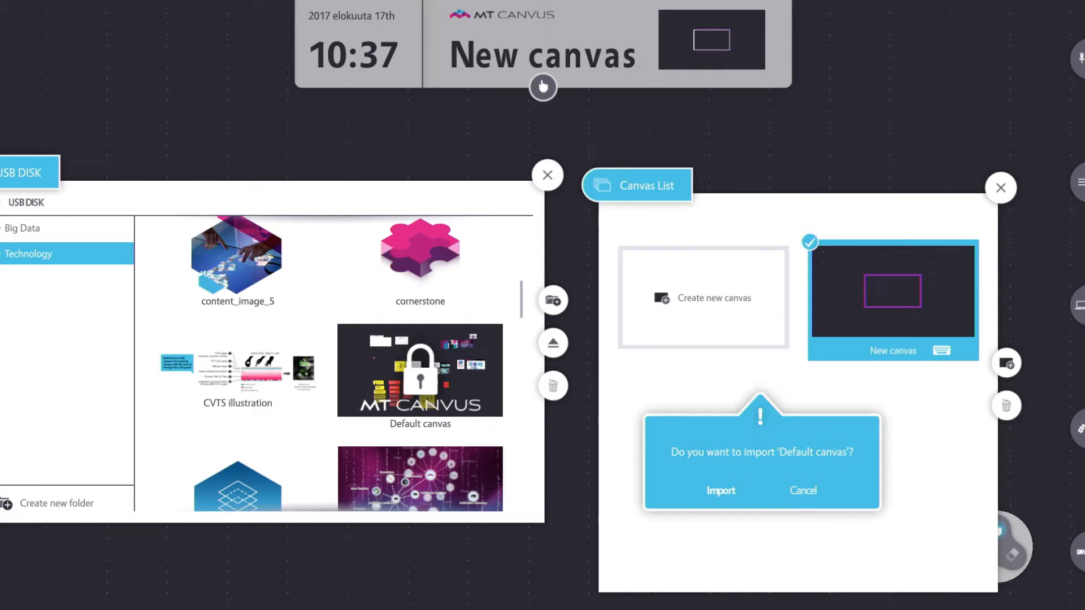
left_click(720, 490)
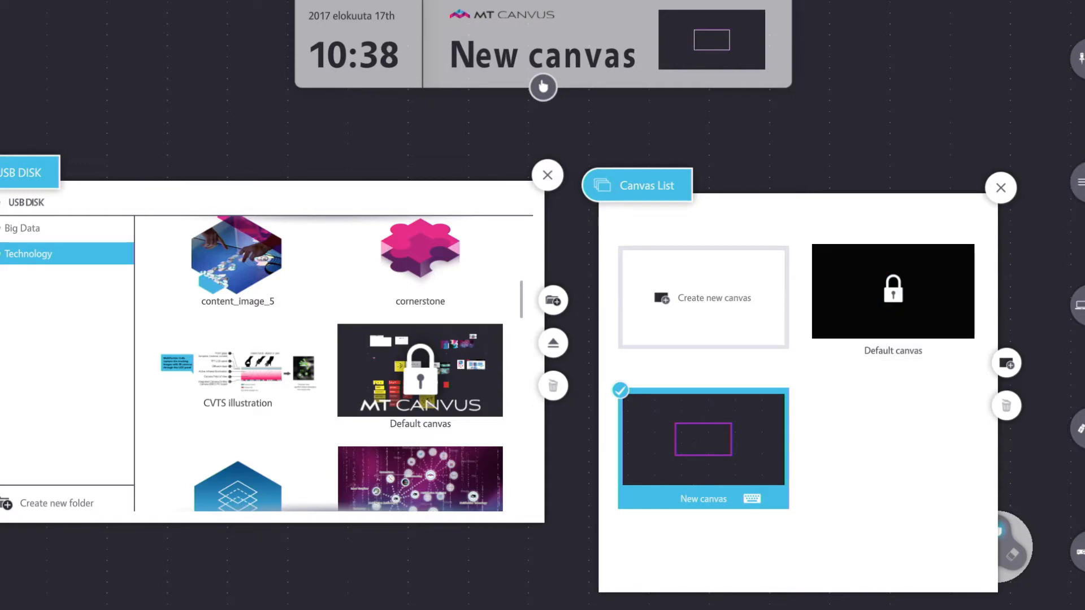
left_click(892, 290)
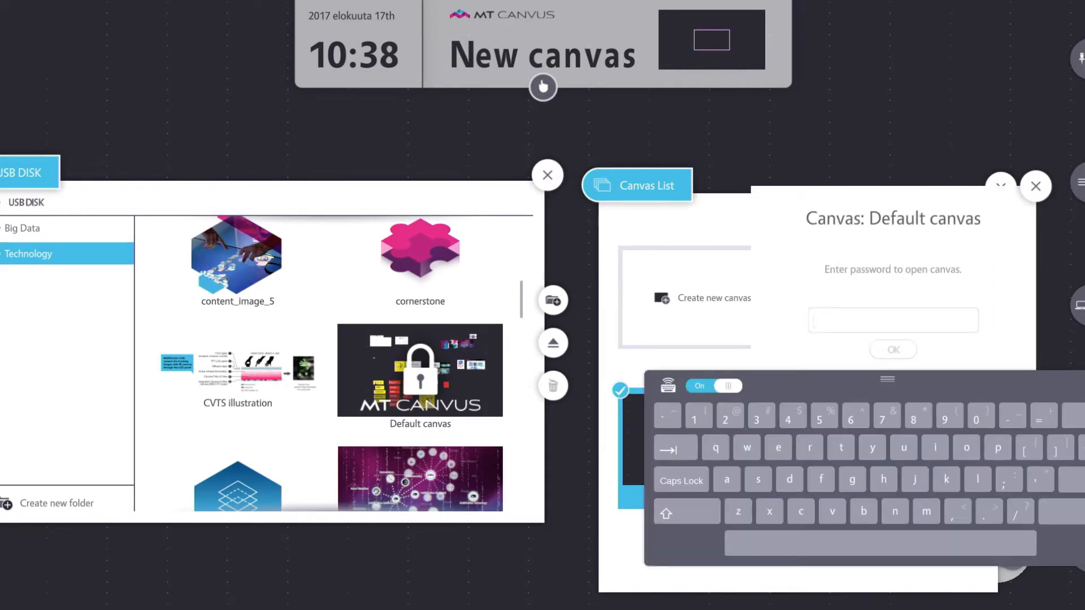
- Unlock Default canvas with its password, making it current, and close the canvas list
left_click(777, 448)
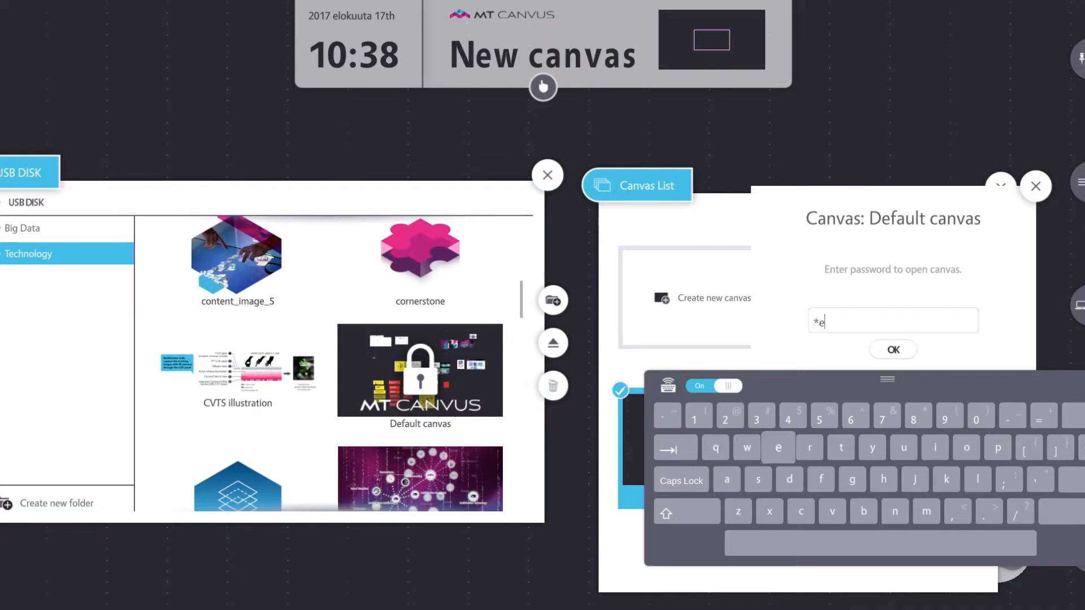
type("o")
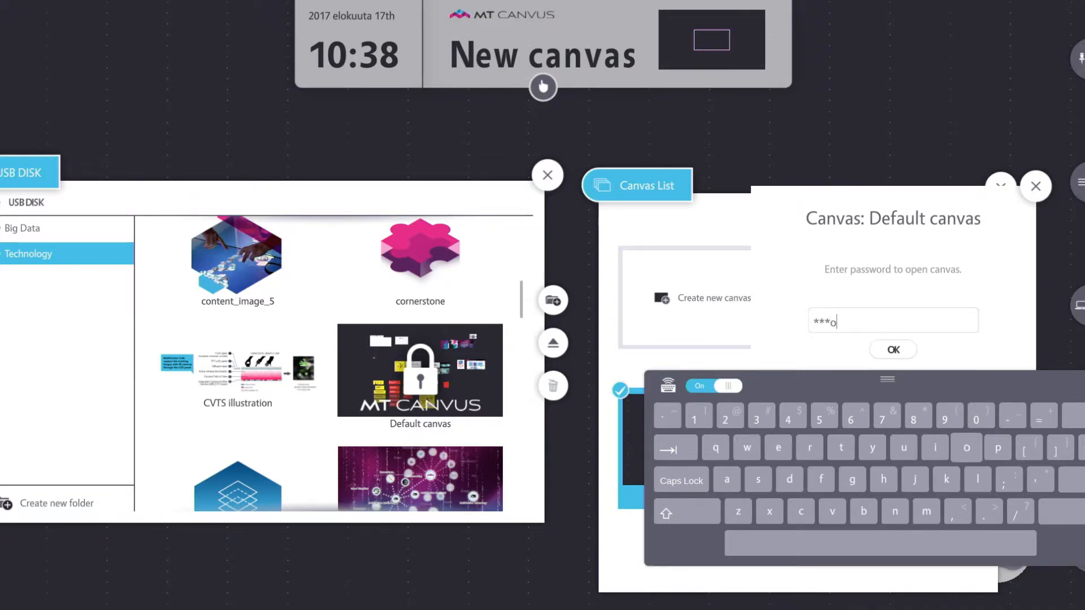
left_click(892, 349)
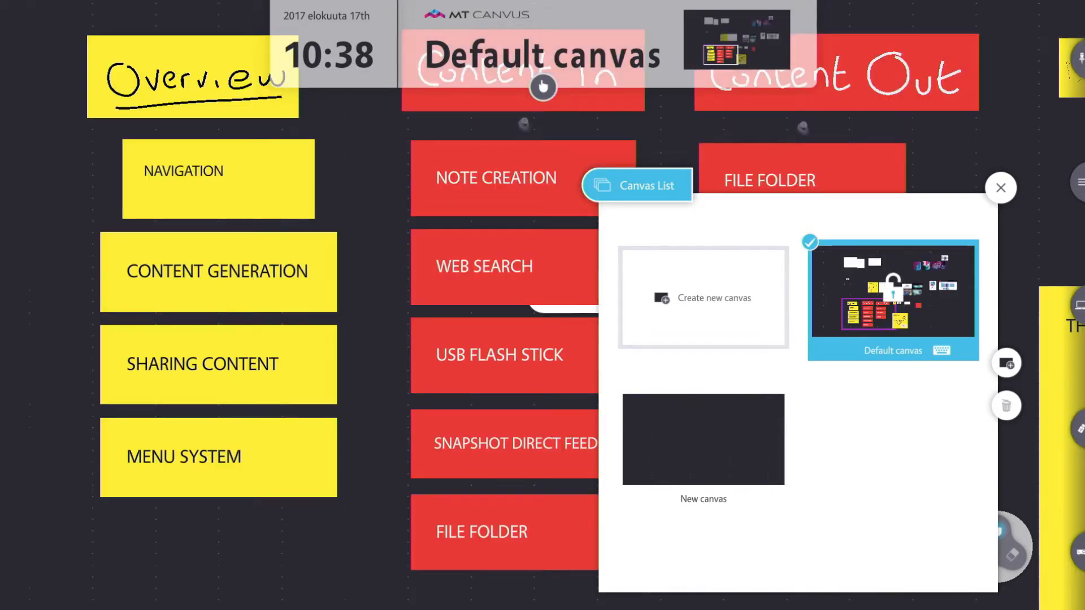
left_click(1000, 187)
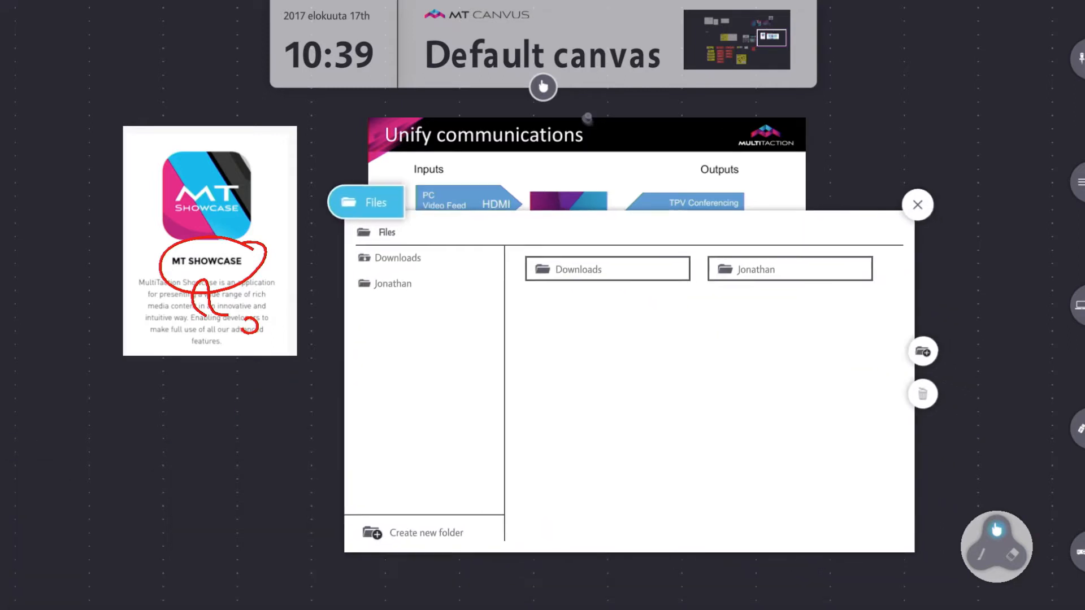
- Show the server user folder with its two PDFs and Default canvas snapshot, then close Files
left_click(392, 283)
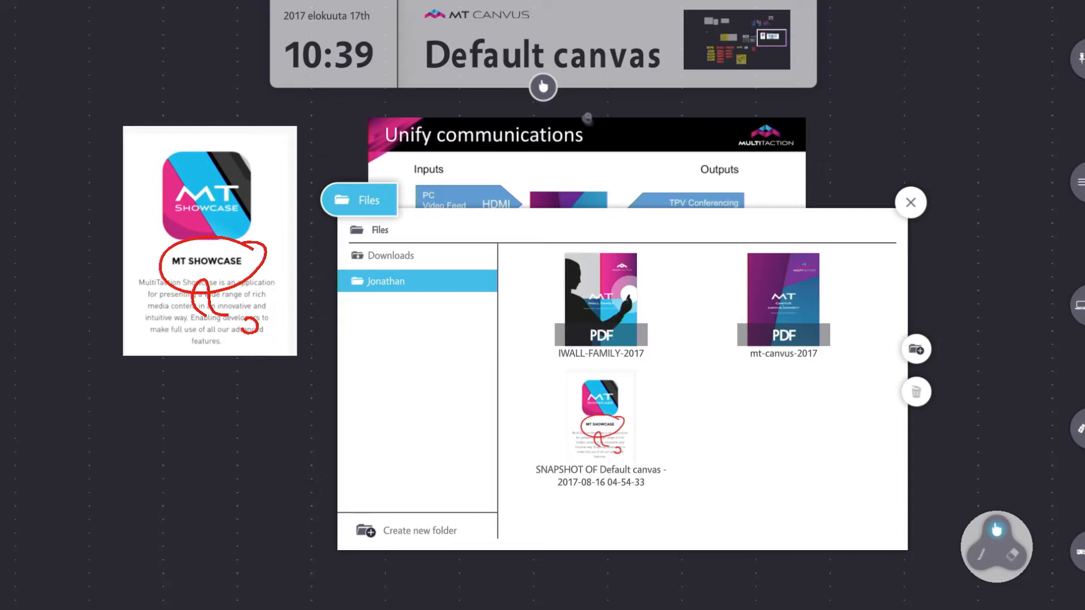
left_click(911, 202)
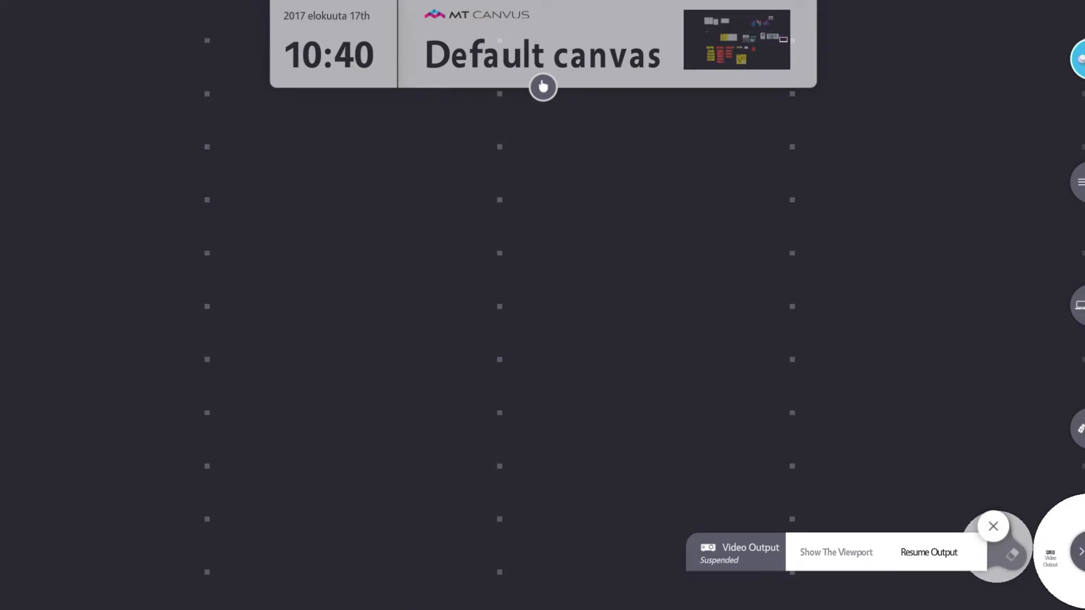
- Resume the video output, suspend it briefly, and resume it so the monitor mirrors Default canvas
left_click(929, 552)
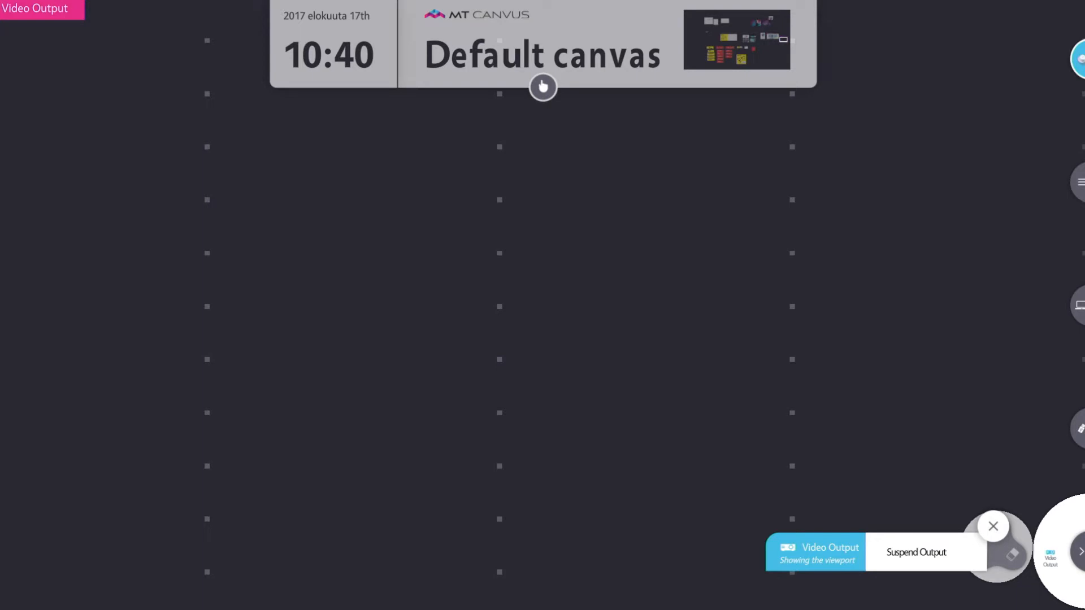
left_click(914, 552)
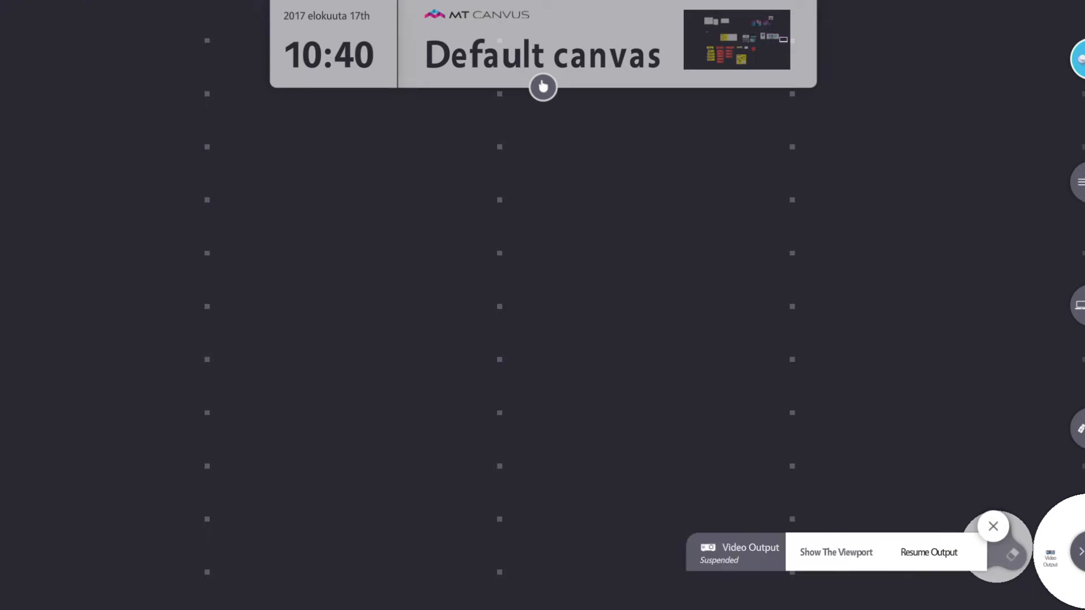
left_click(993, 527)
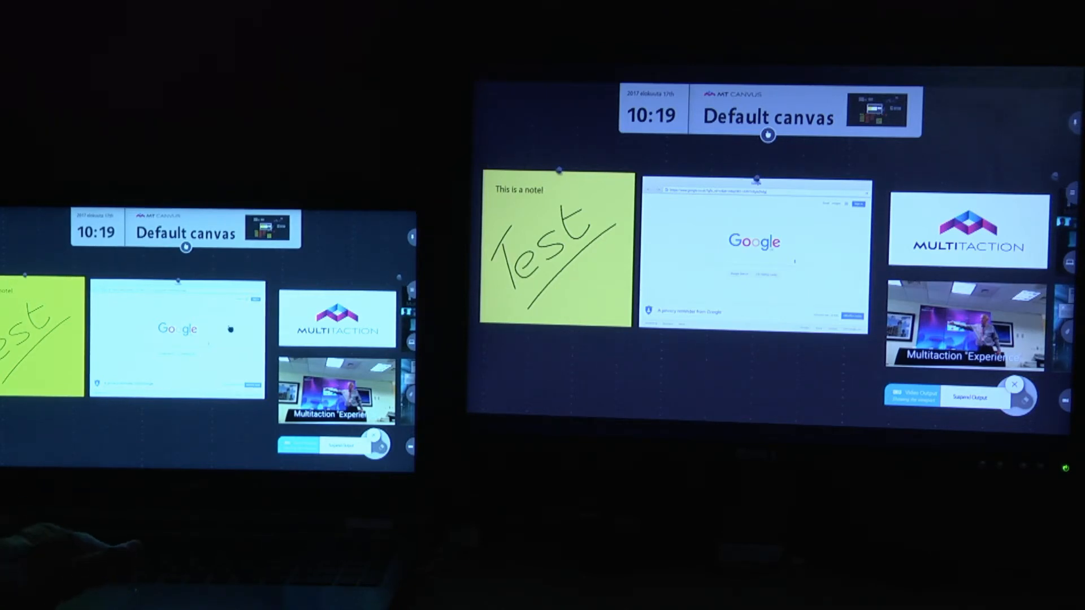
left_click(753, 249)
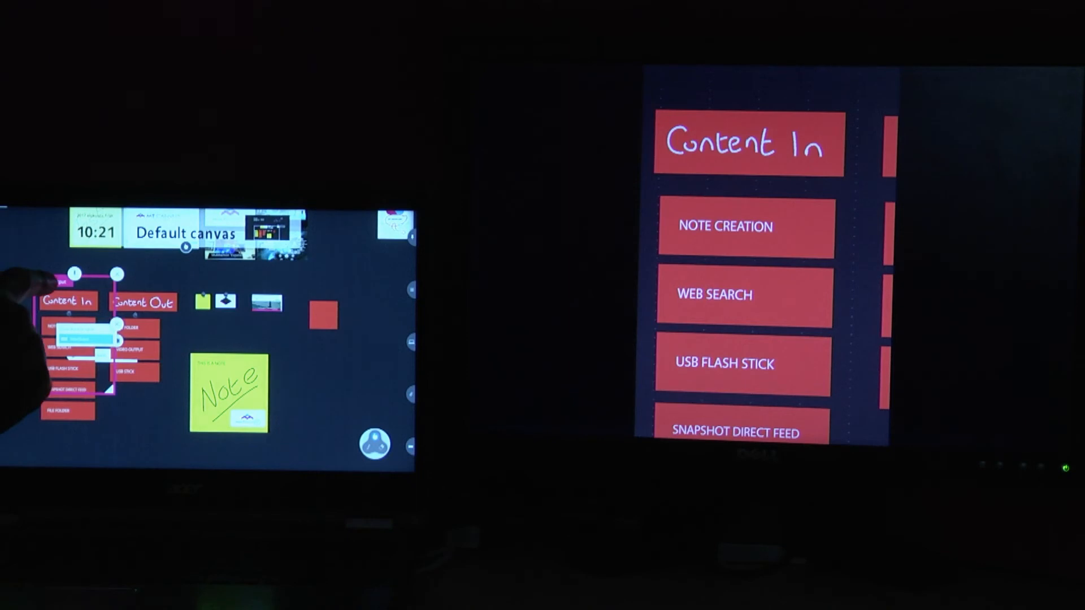
left_click(143, 301)
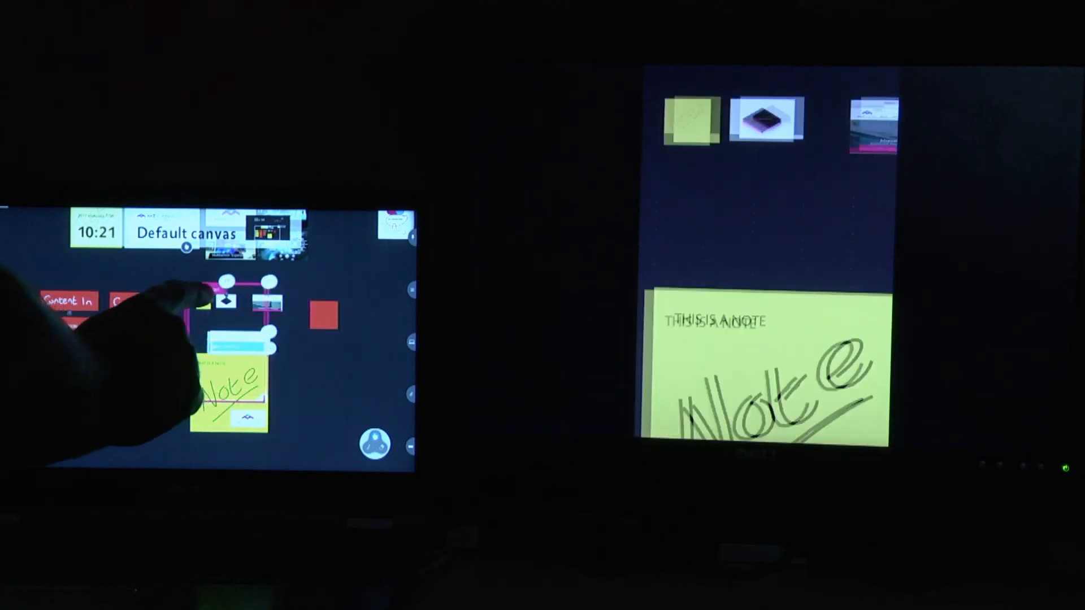
left_click(68, 299)
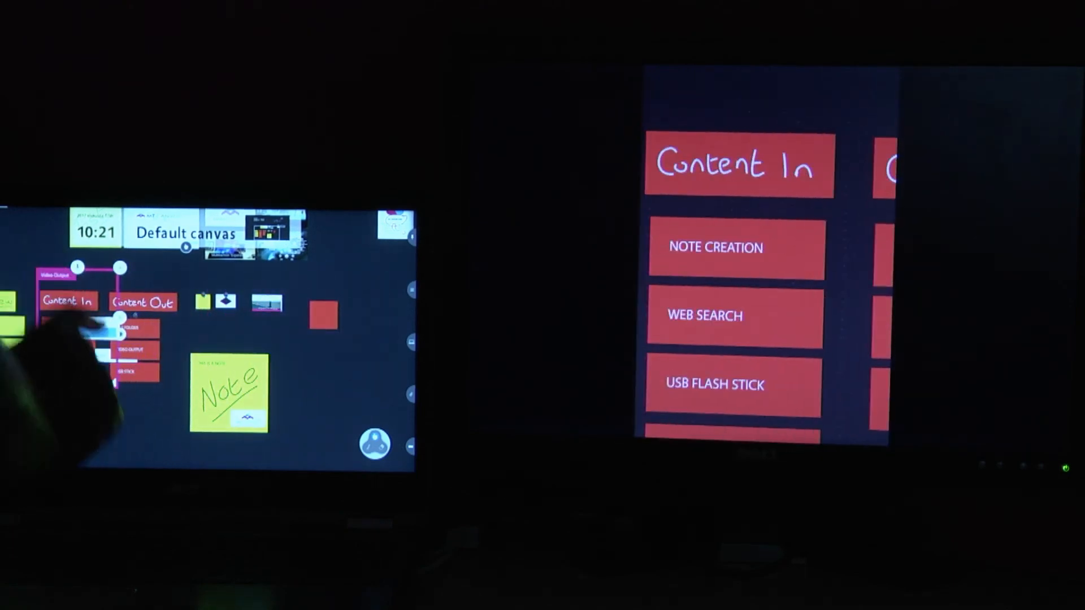